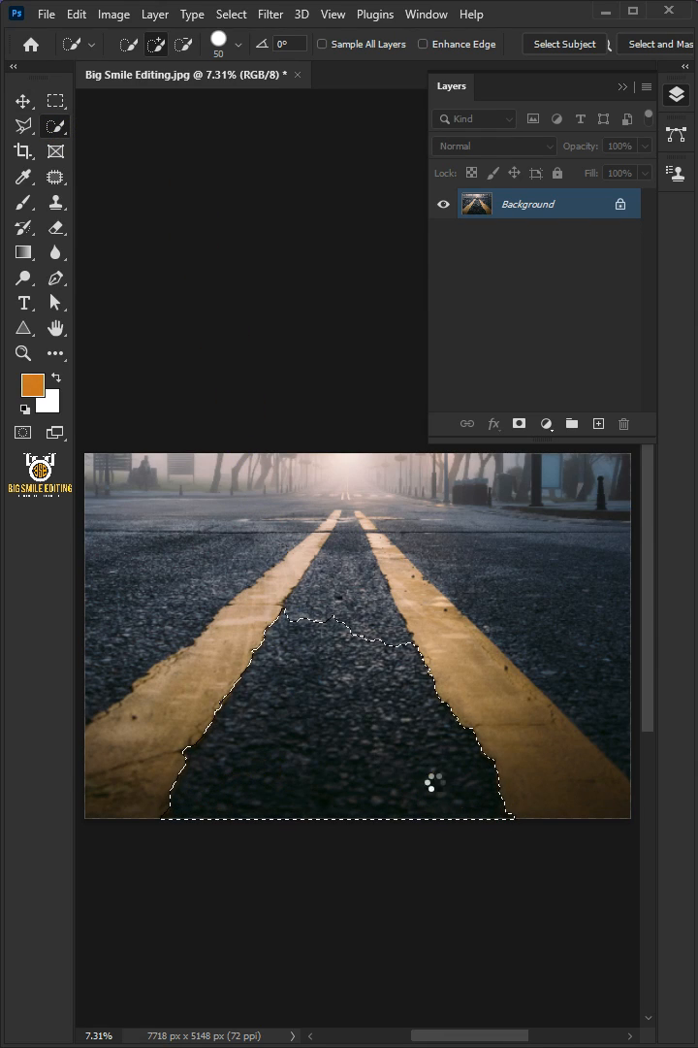
Select the asphalt between the yellow lines and copy it to a new layer named Road
left_click_drag(435, 784, 341, 508)
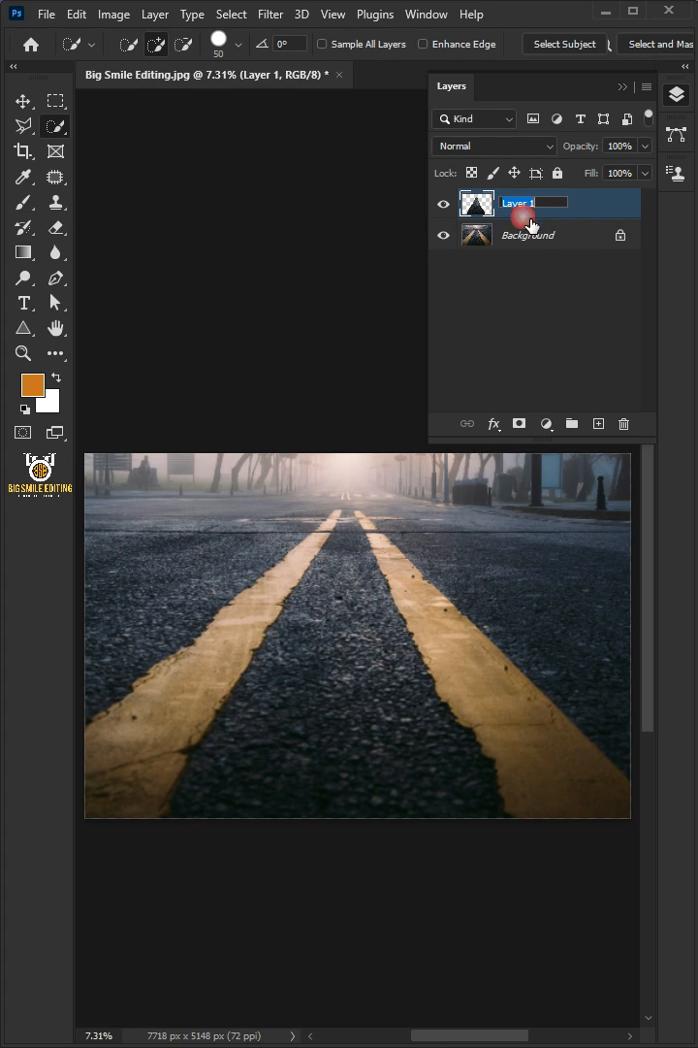
type("Road")
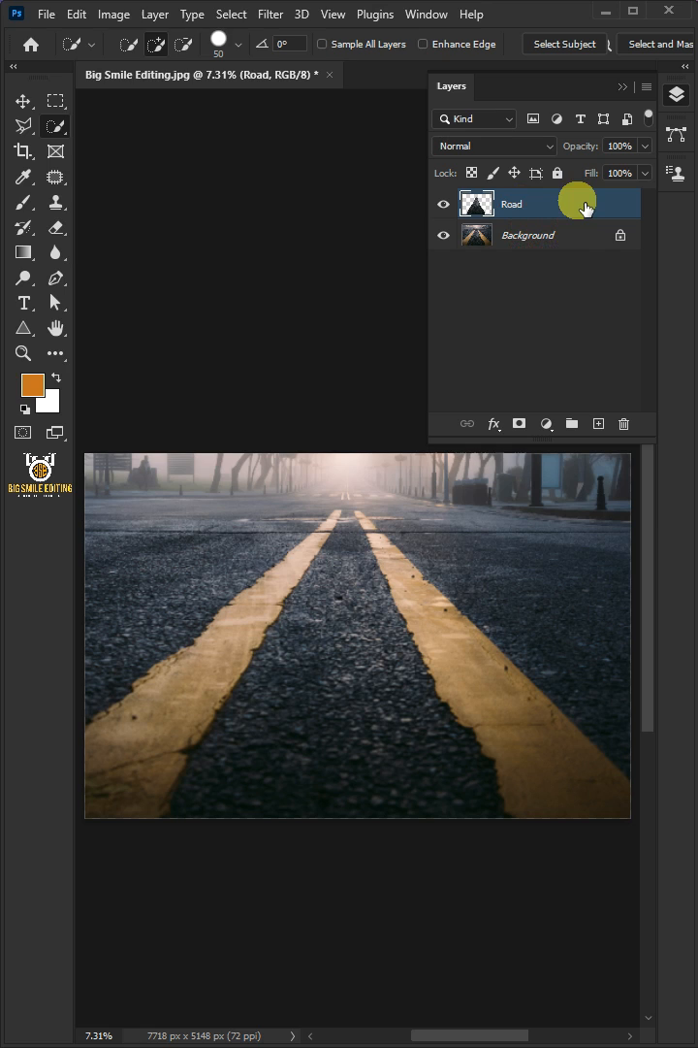
Place the Cars on the Road photo and resize it to fit the gap, clipped to the Road layer
left_click(46, 8)
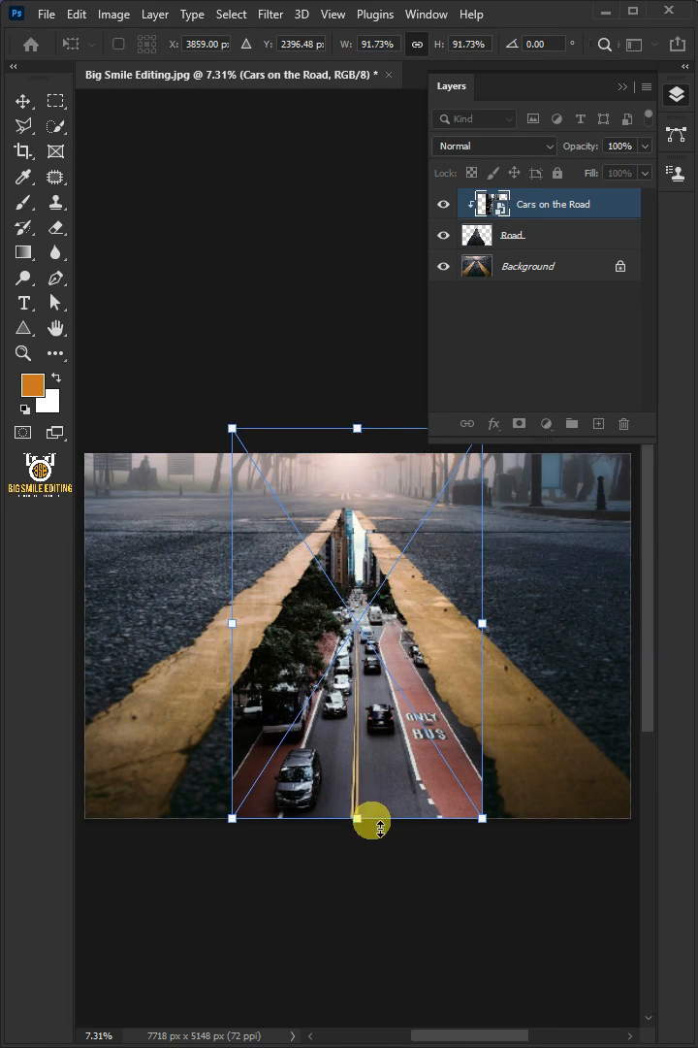
left_click_drag(373, 818, 365, 963)
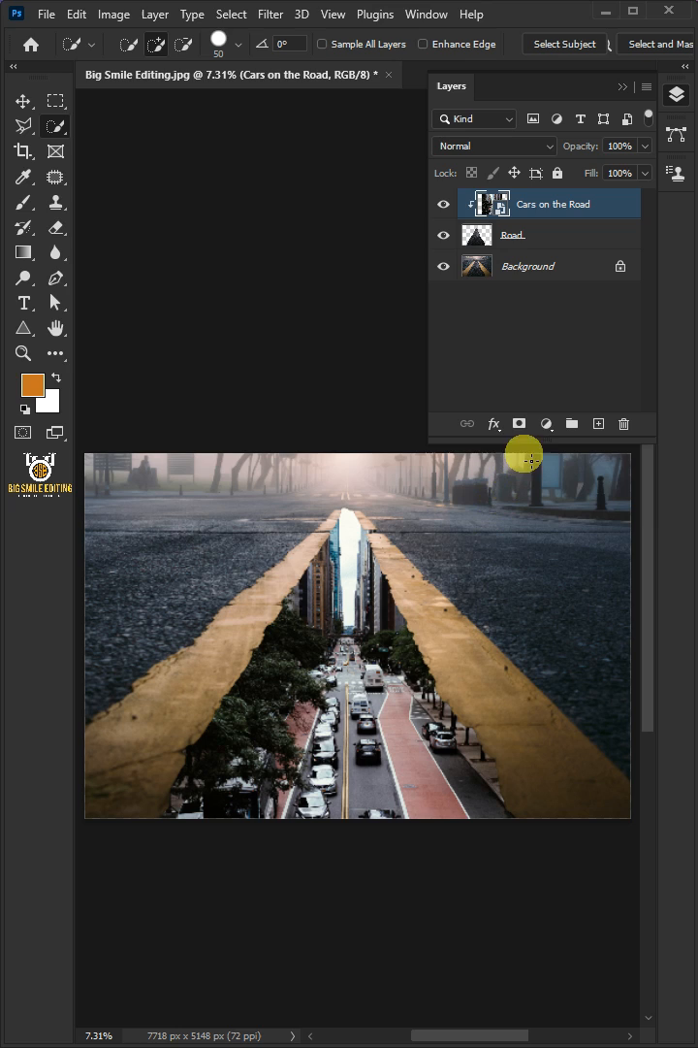
Add a Levels adjustment that lowers the output whites and deepens the midtones of the street
left_click(545, 423)
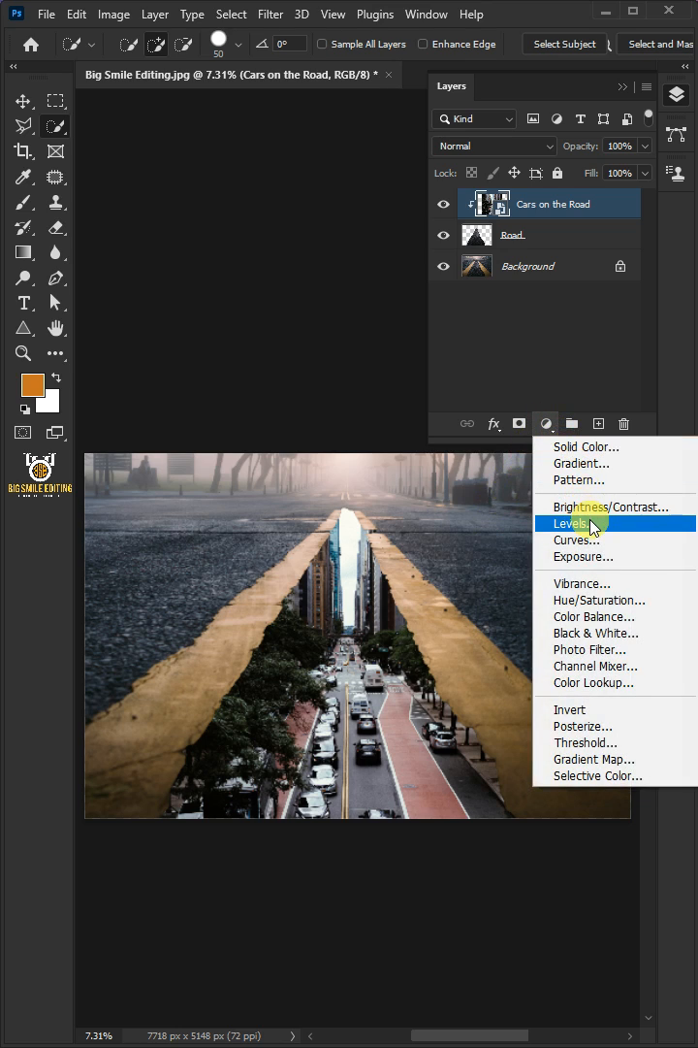
left_click(570, 524)
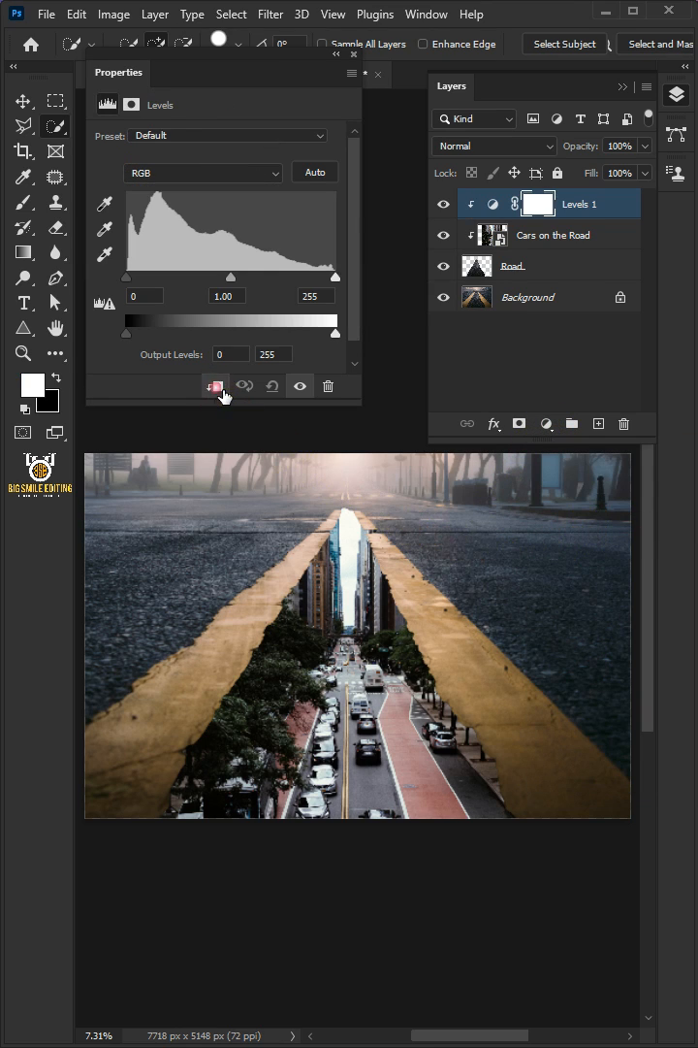
left_click_drag(334, 334, 211, 334)
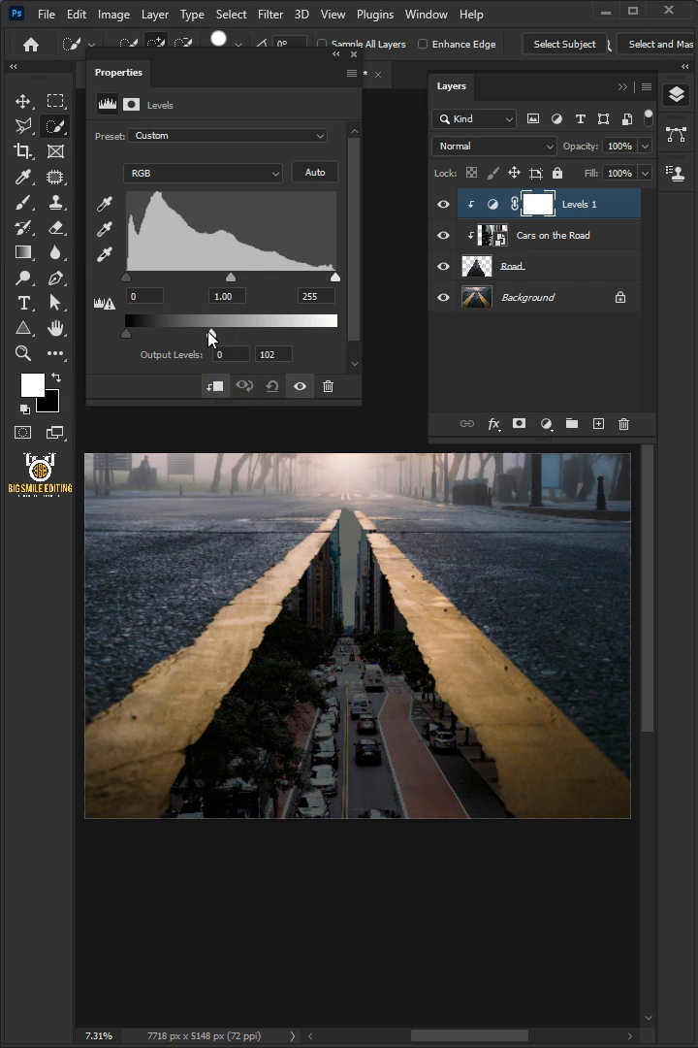
left_click_drag(231, 276, 256, 276)
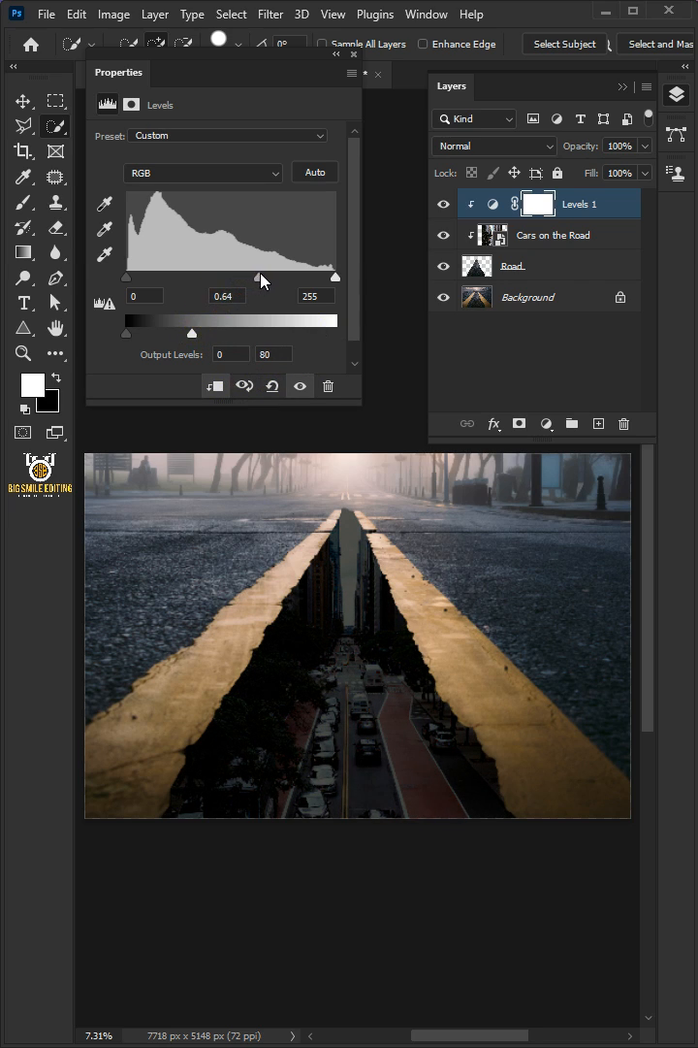
left_click_drag(264, 276, 257, 275)
type("Road Shadow")
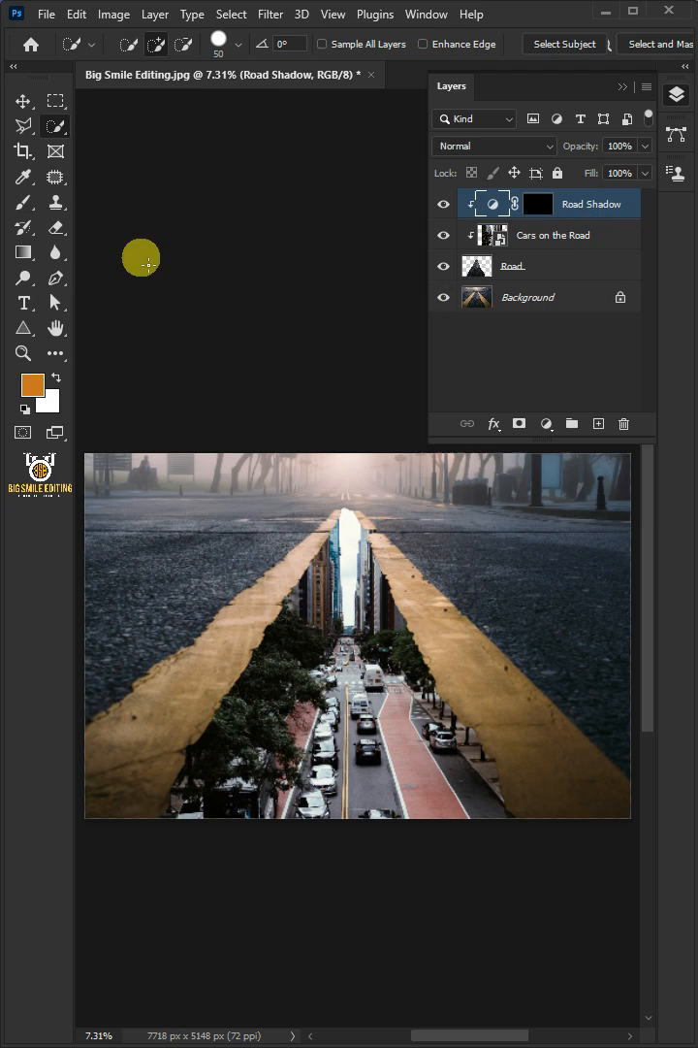
With a soft white brush, paint the Road Shadow darkening along the street's edges
left_click(23, 202)
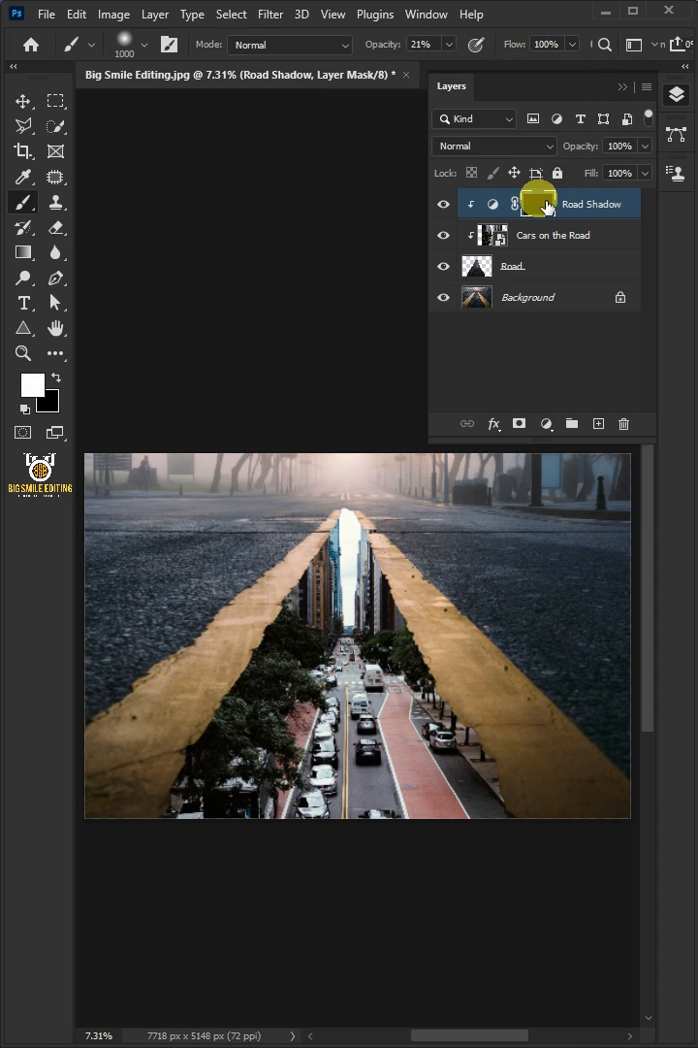
left_click(31, 382)
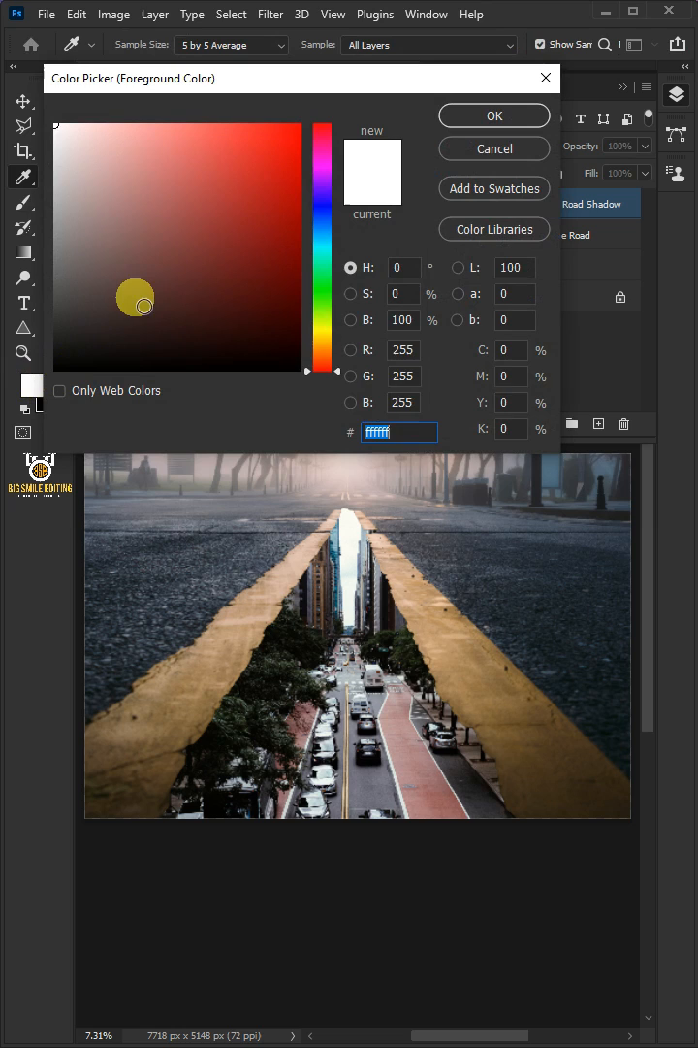
left_click(495, 117)
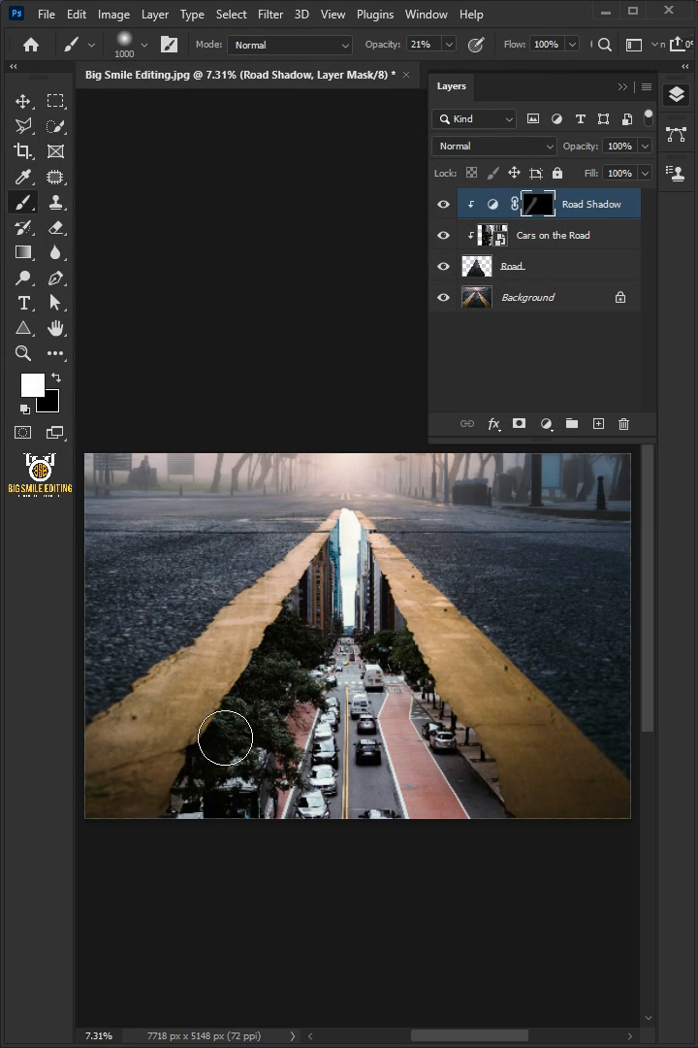
left_click_drag(225, 737, 500, 716)
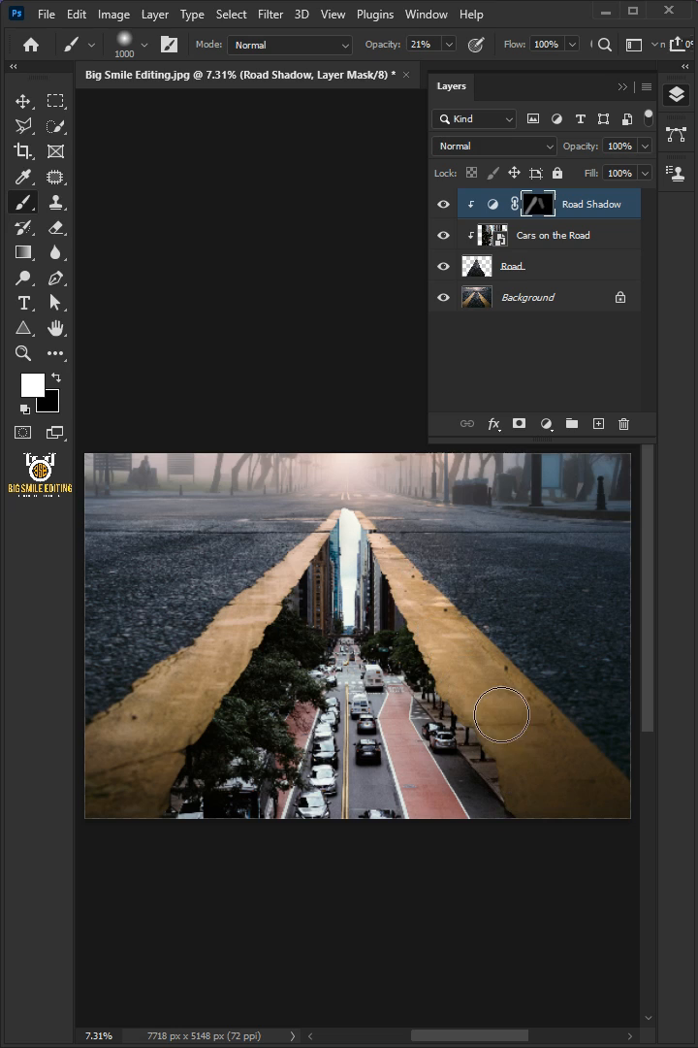
mouse_move(194, 849)
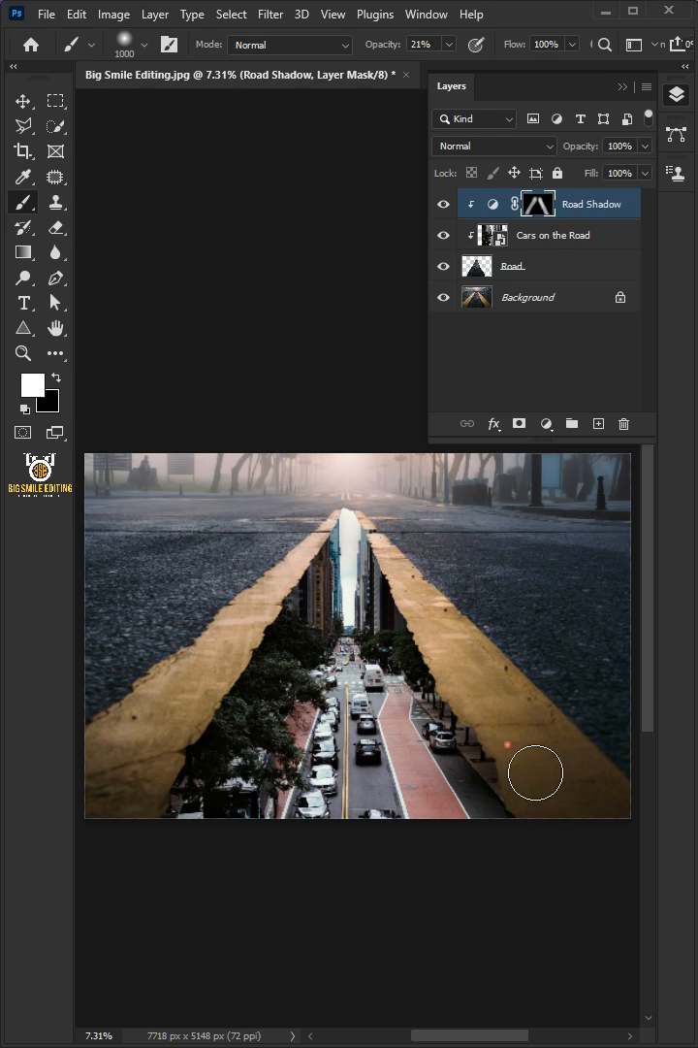
left_click(597, 423)
type("lens Flare")
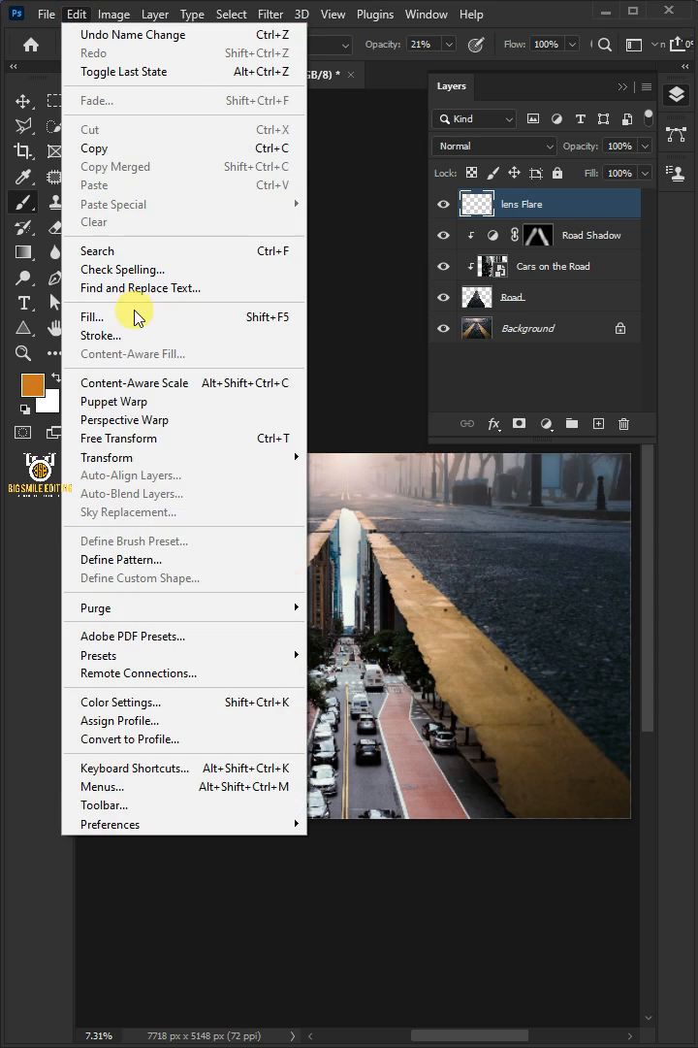
Fill the new lens Flare layer with solid black covering the whole image
left_click(93, 316)
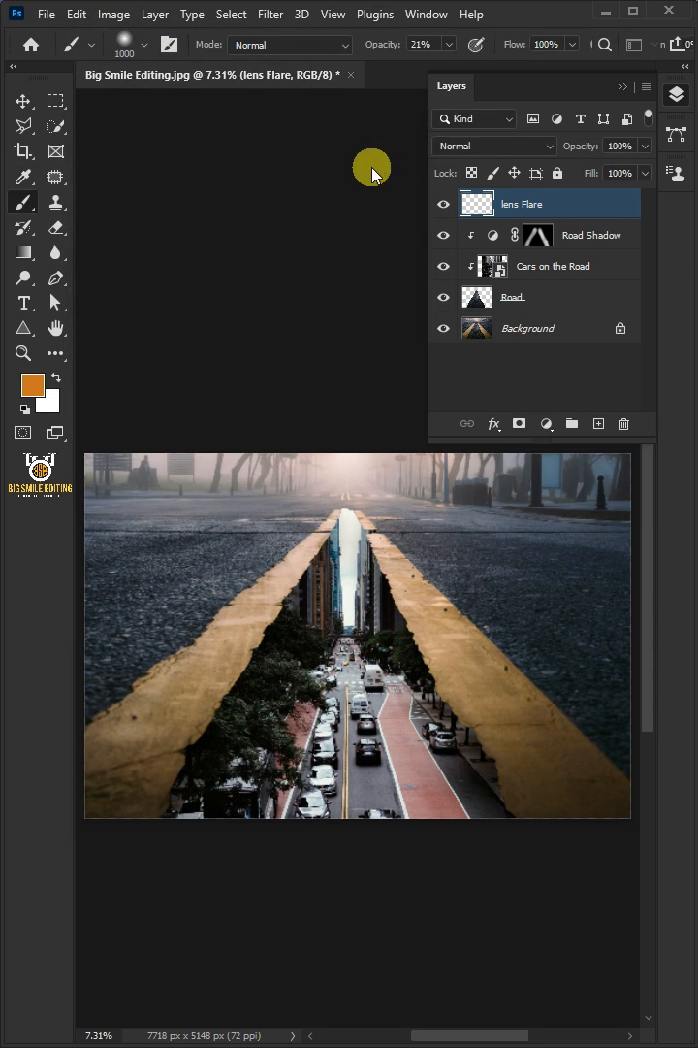
left_click(269, 13)
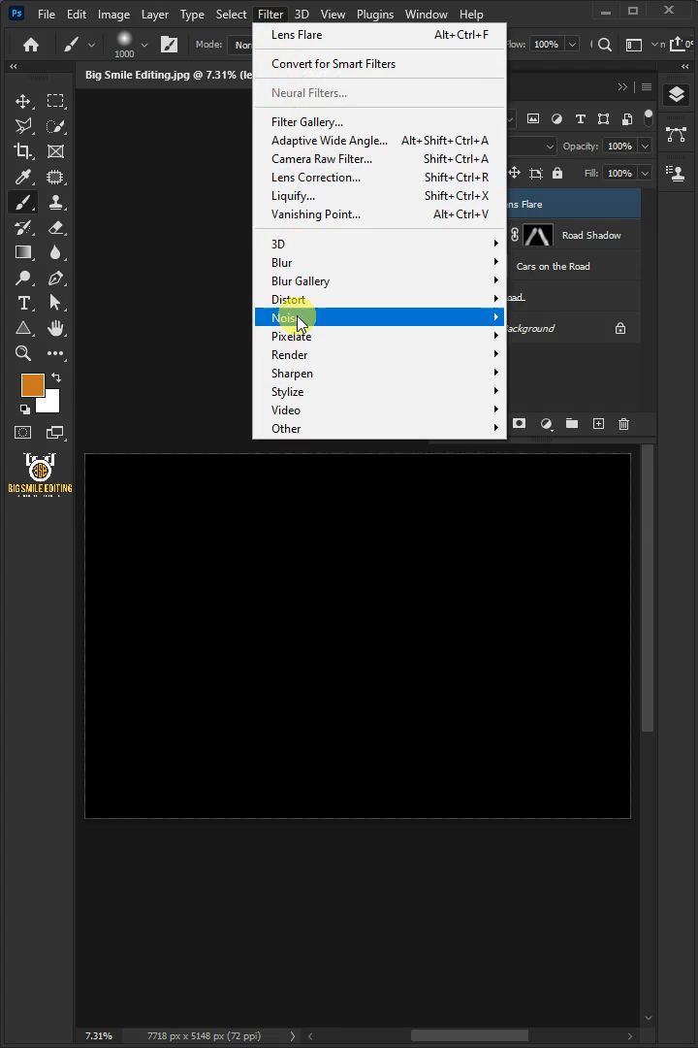
Apply a Lens Flare filter, 105mm Prime at 100% brightness, and blend the layer as Screen
left_click(294, 35)
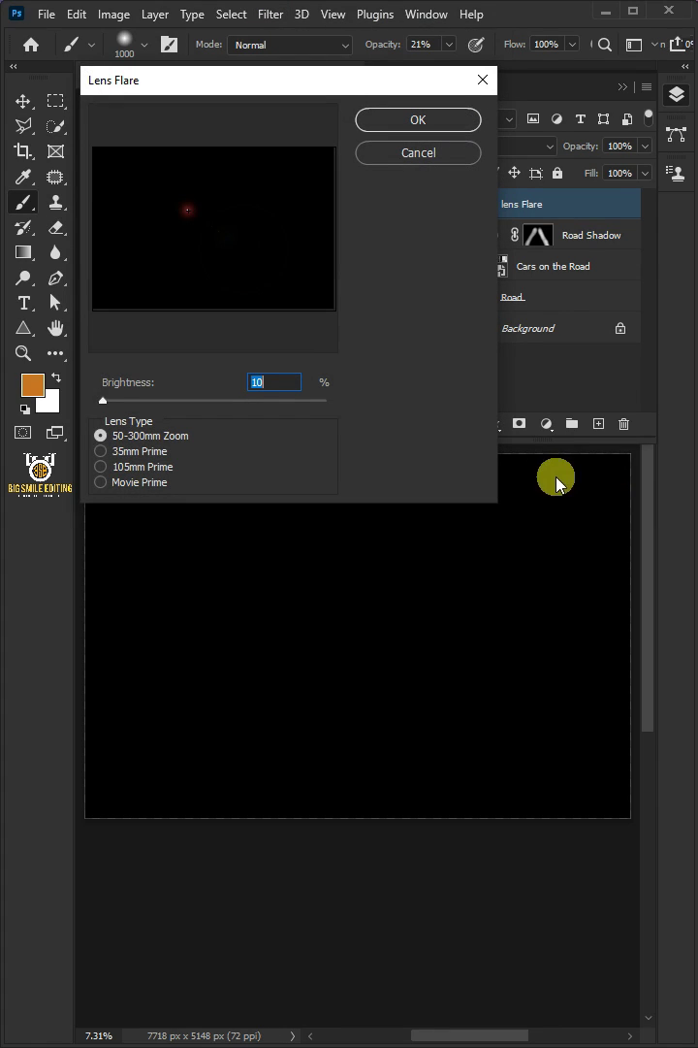
mouse_move(105, 473)
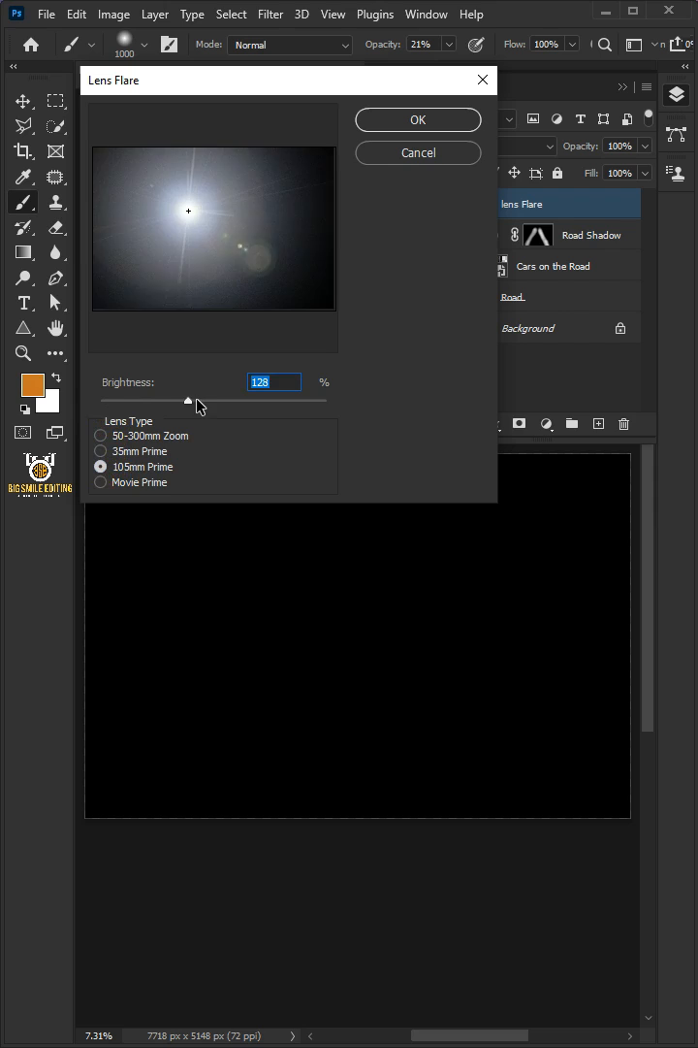
left_click_drag(188, 400, 173, 400)
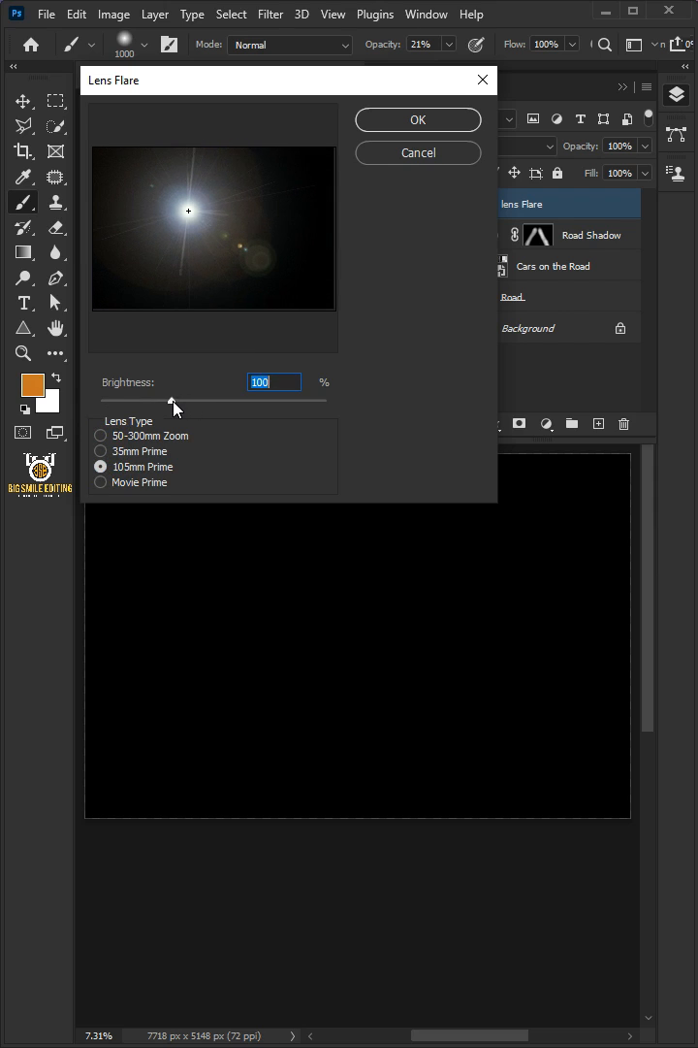
left_click(419, 120)
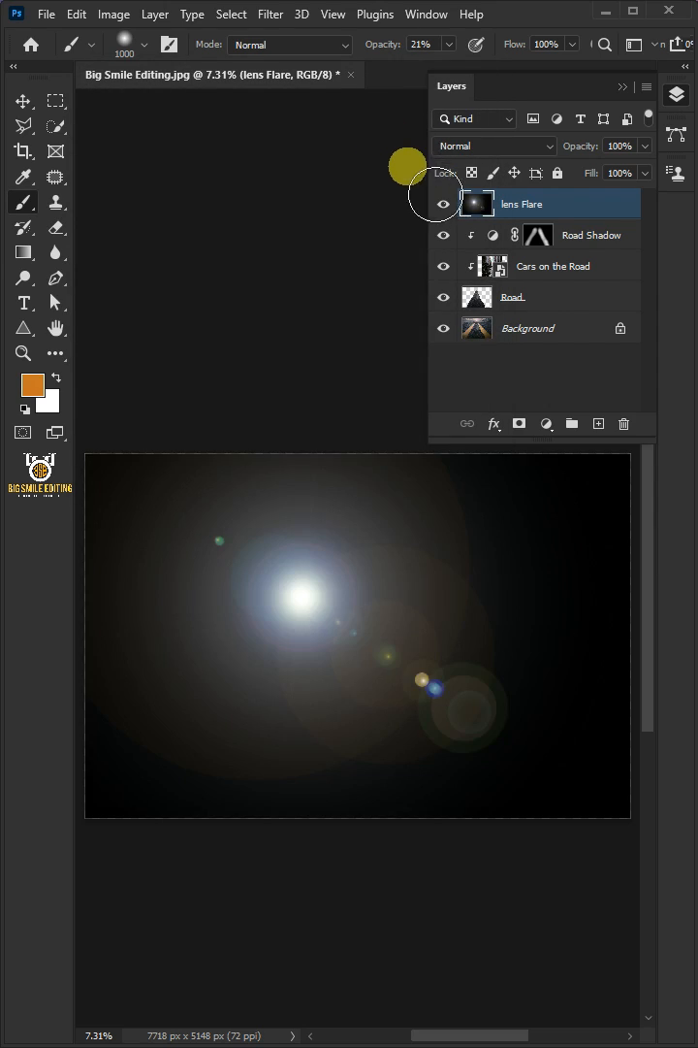
left_click(495, 145)
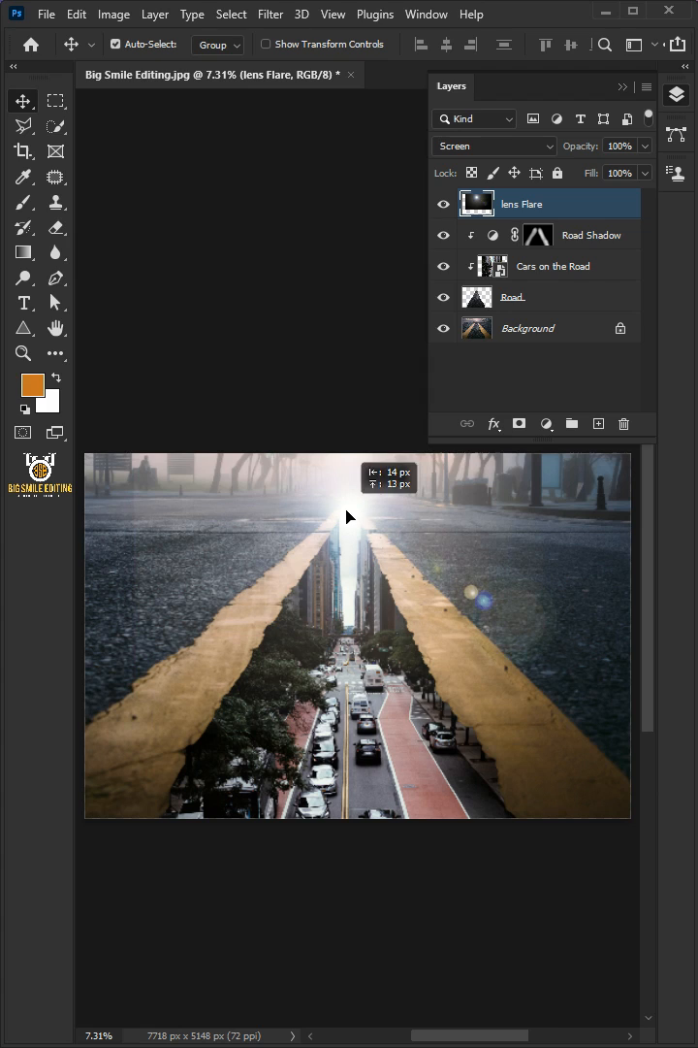
Mask the lens Flare layer and brush black over unwanted glare on the road
left_click(520, 423)
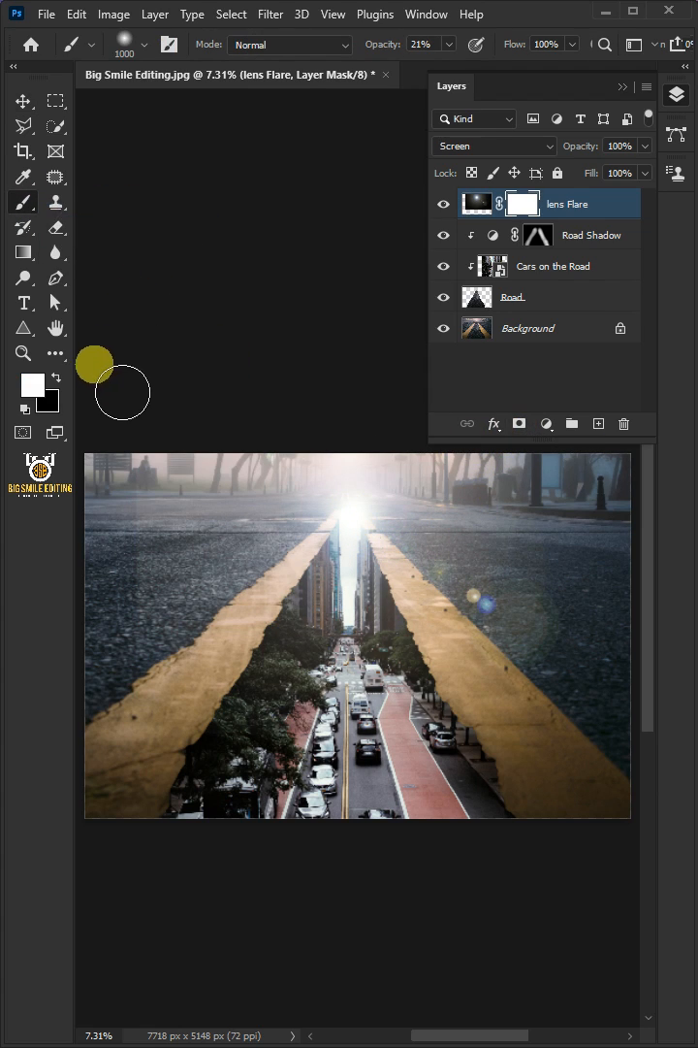
left_click(31, 386)
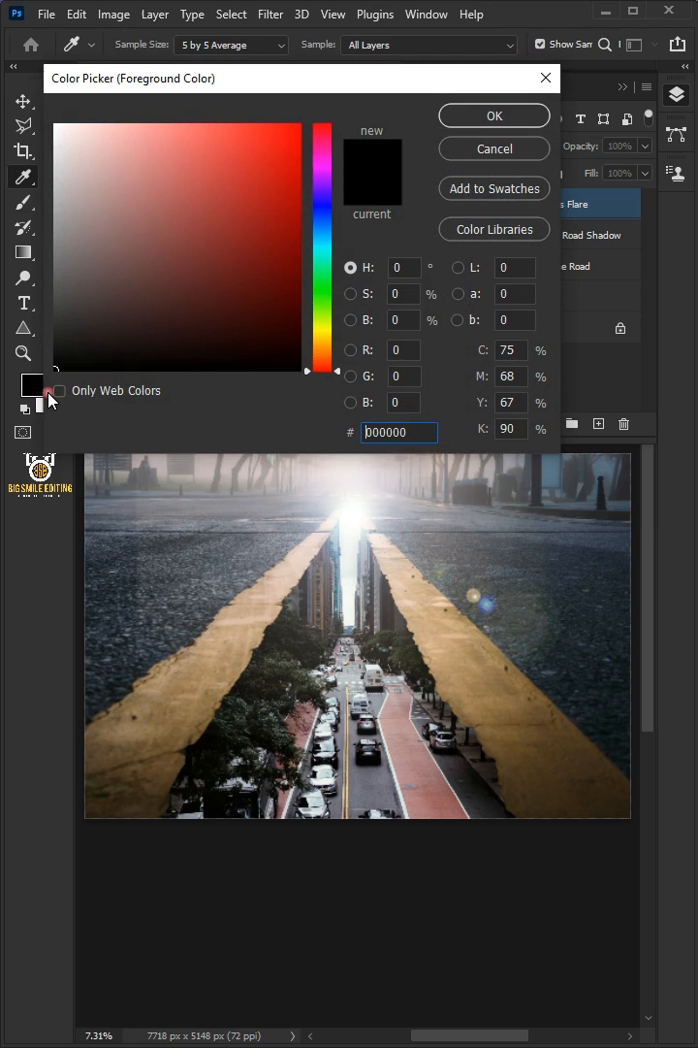
left_click(495, 116)
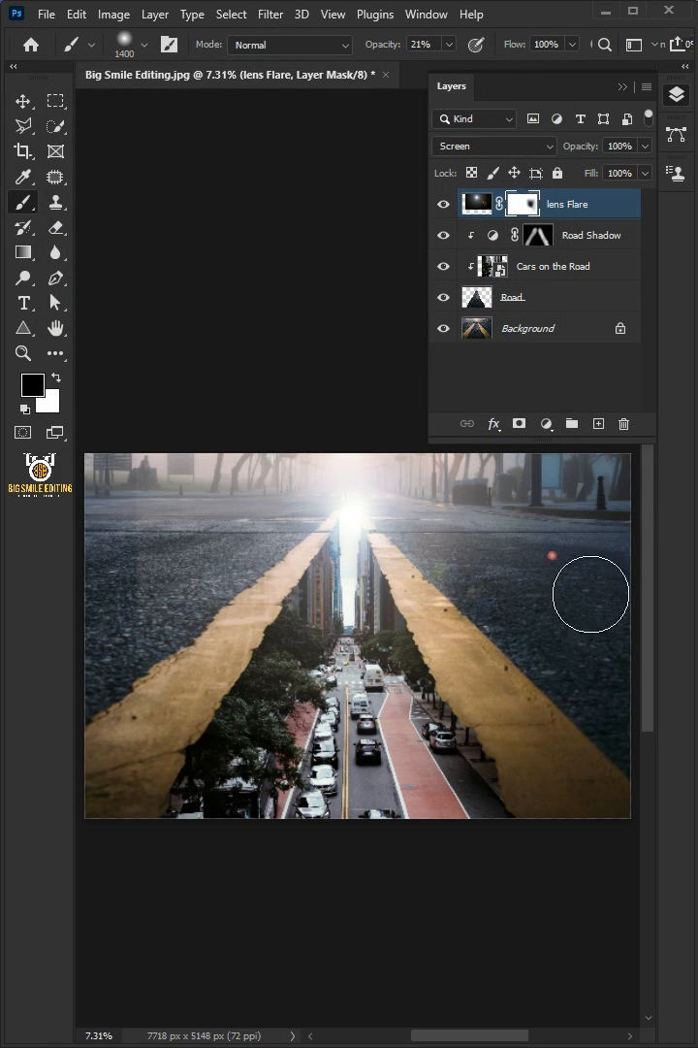
mouse_move(167, 636)
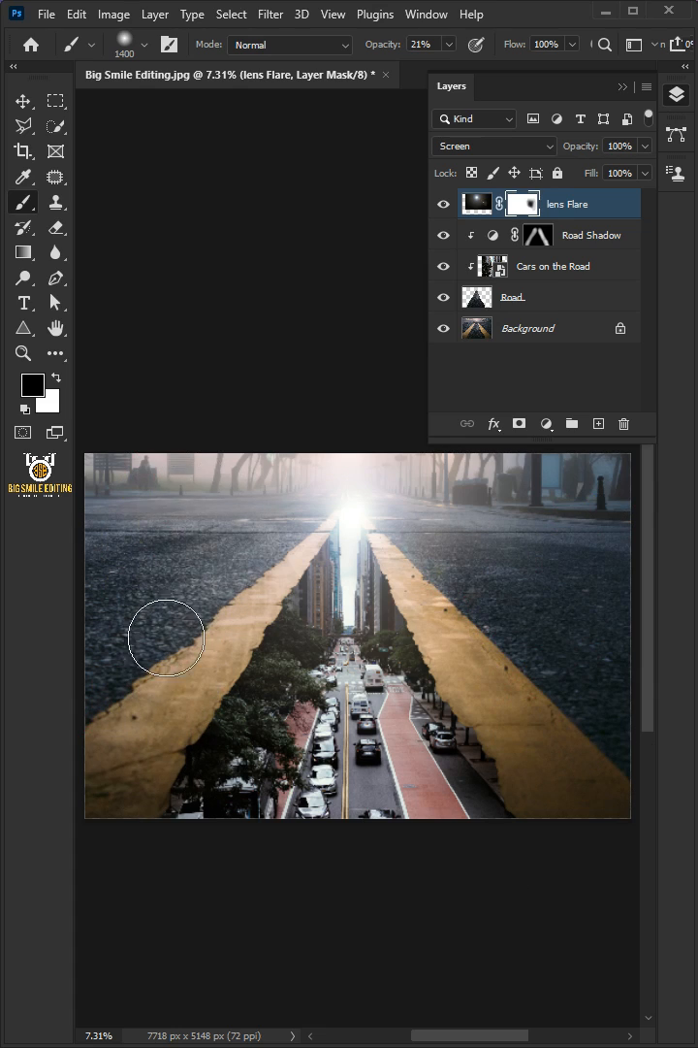
left_click_drag(167, 638, 221, 800)
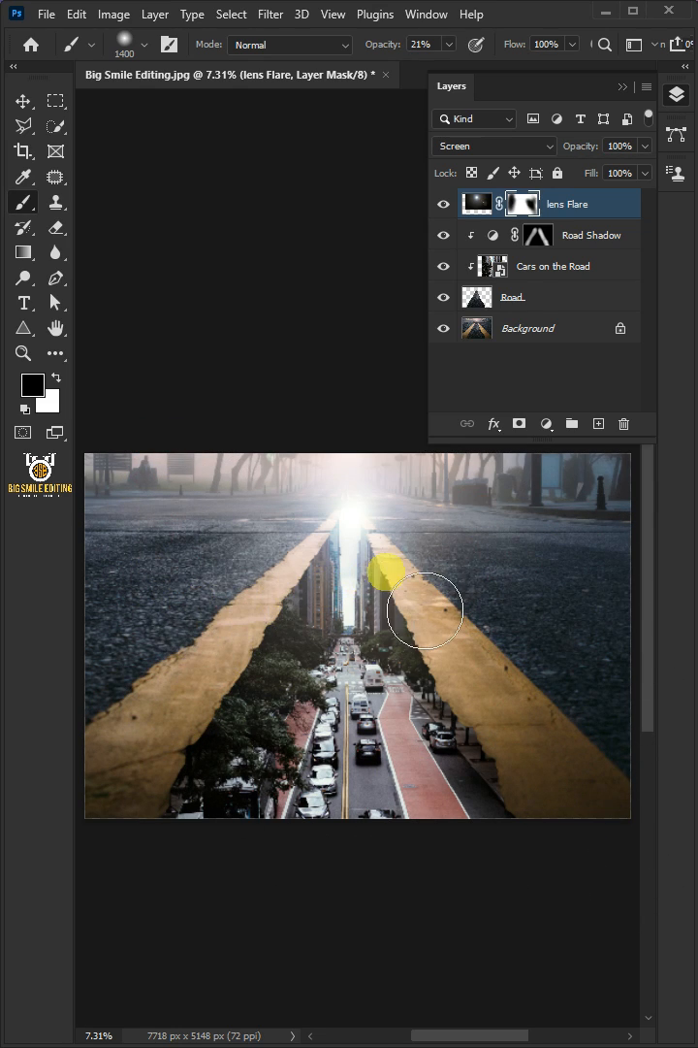
Add a Color Lookup adjustment layer using FallColors.look
left_click(545, 423)
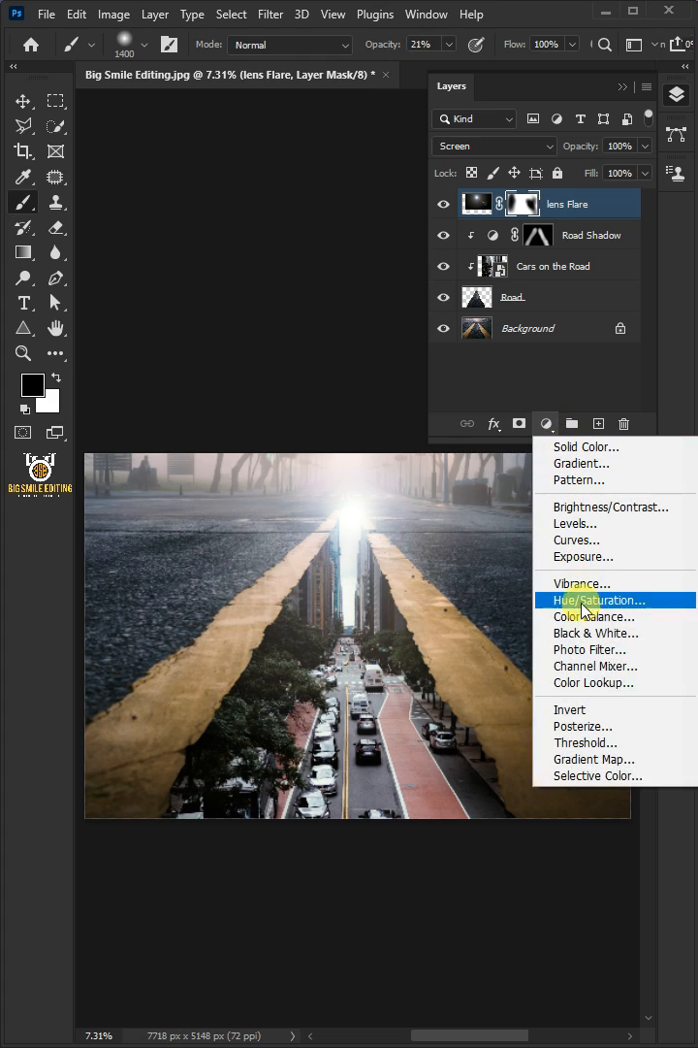
left_click(594, 683)
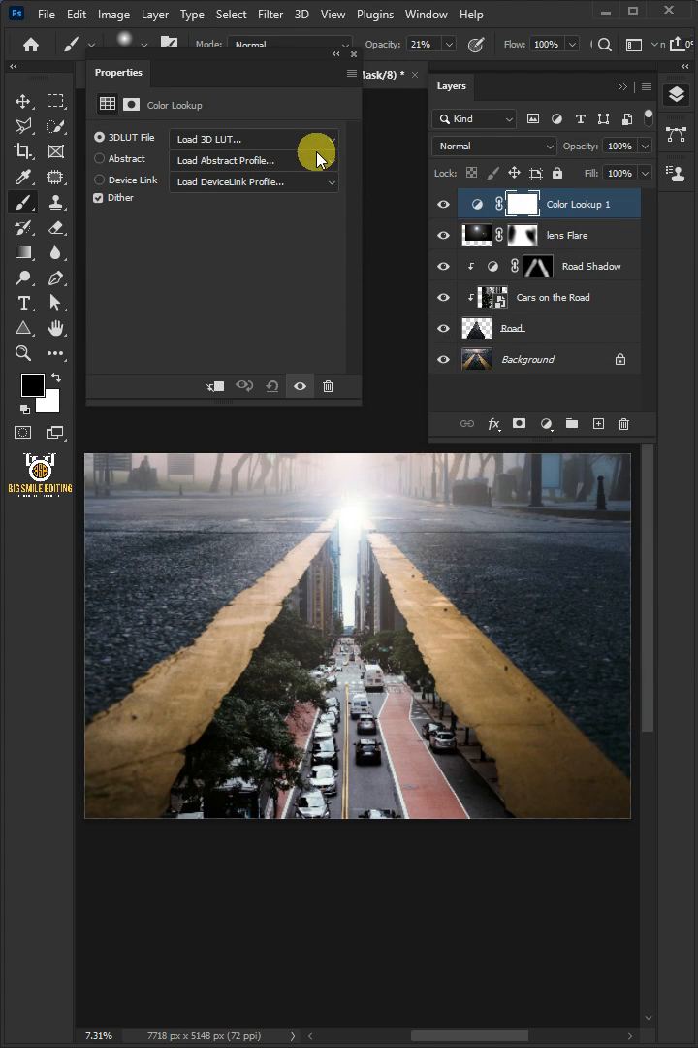
left_click(252, 140)
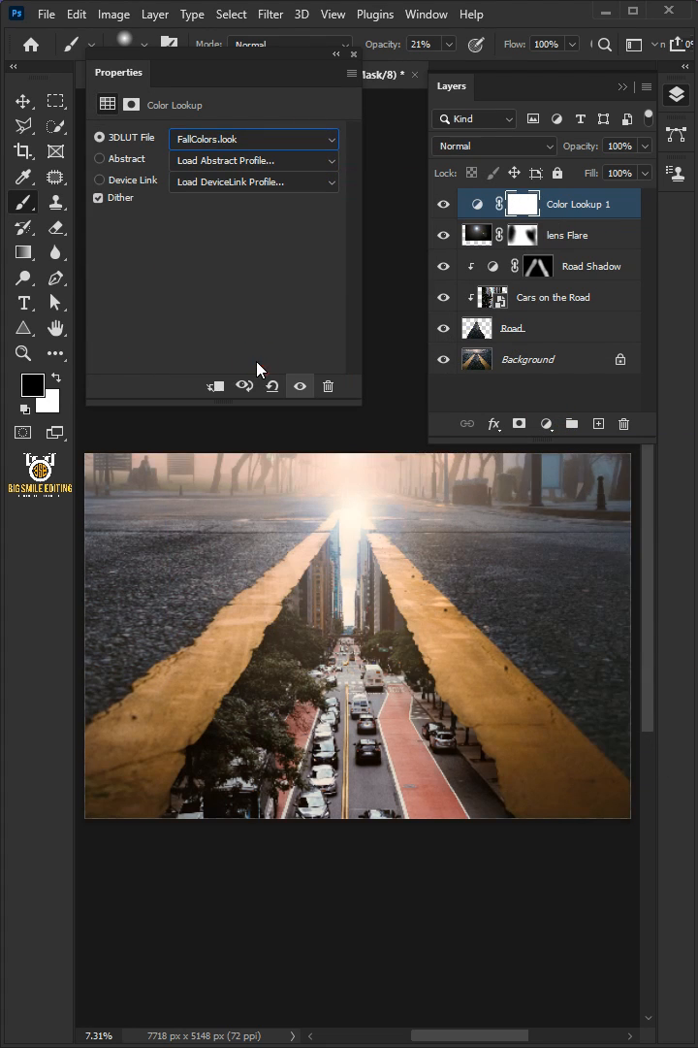
Add a second Color Lookup layer using Fuji REALA 500D Kodak 2393
left_click(547, 423)
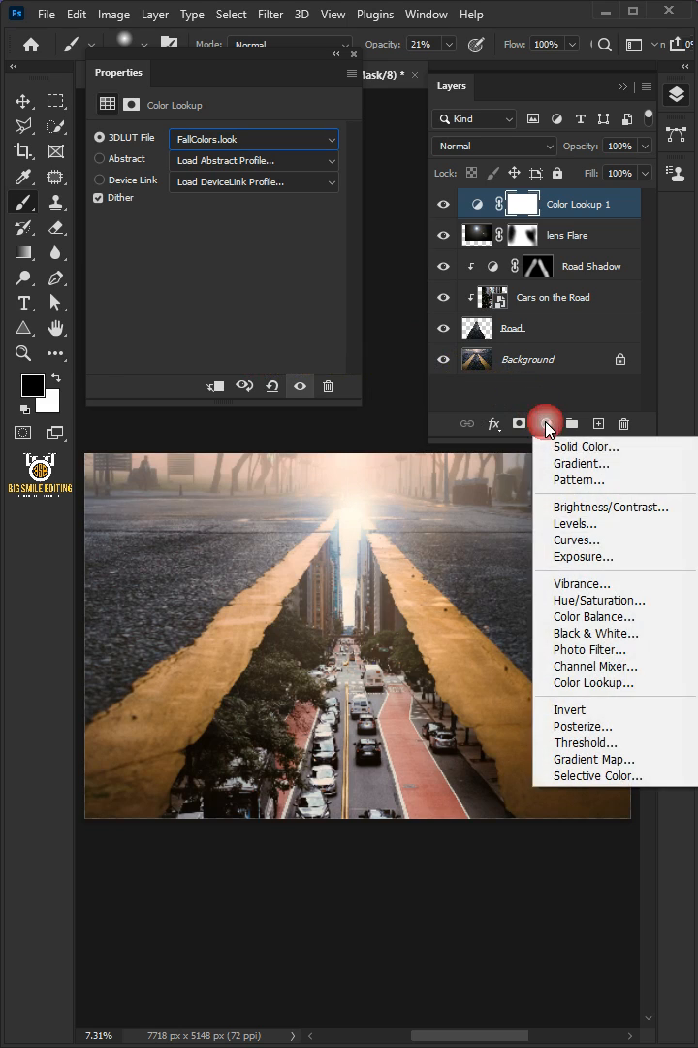
left_click(594, 683)
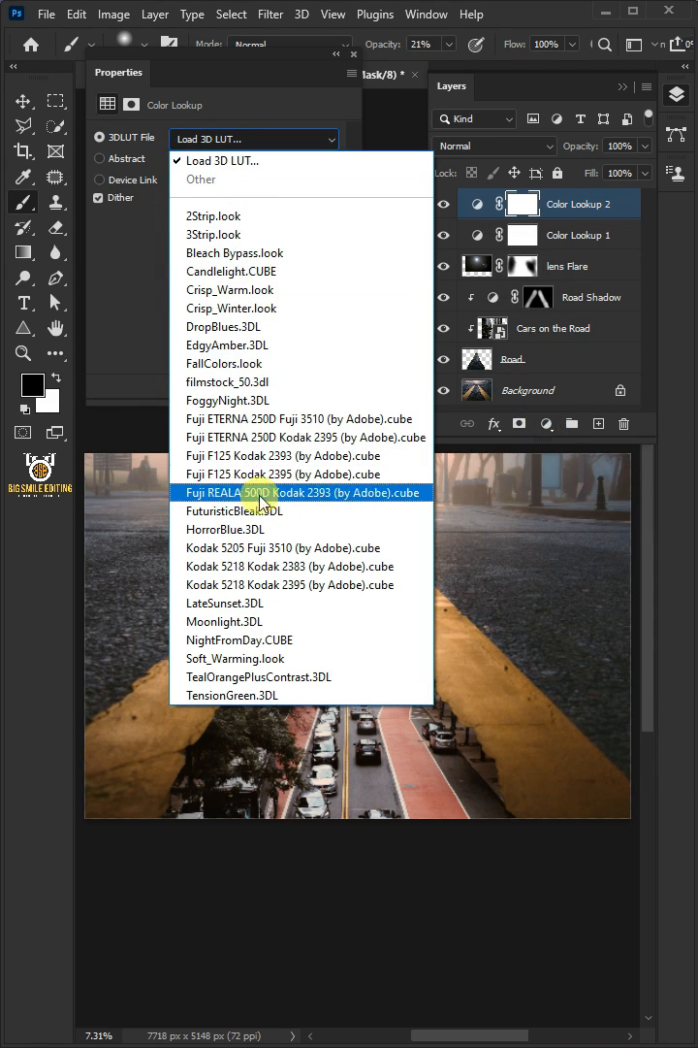
left_click(303, 493)
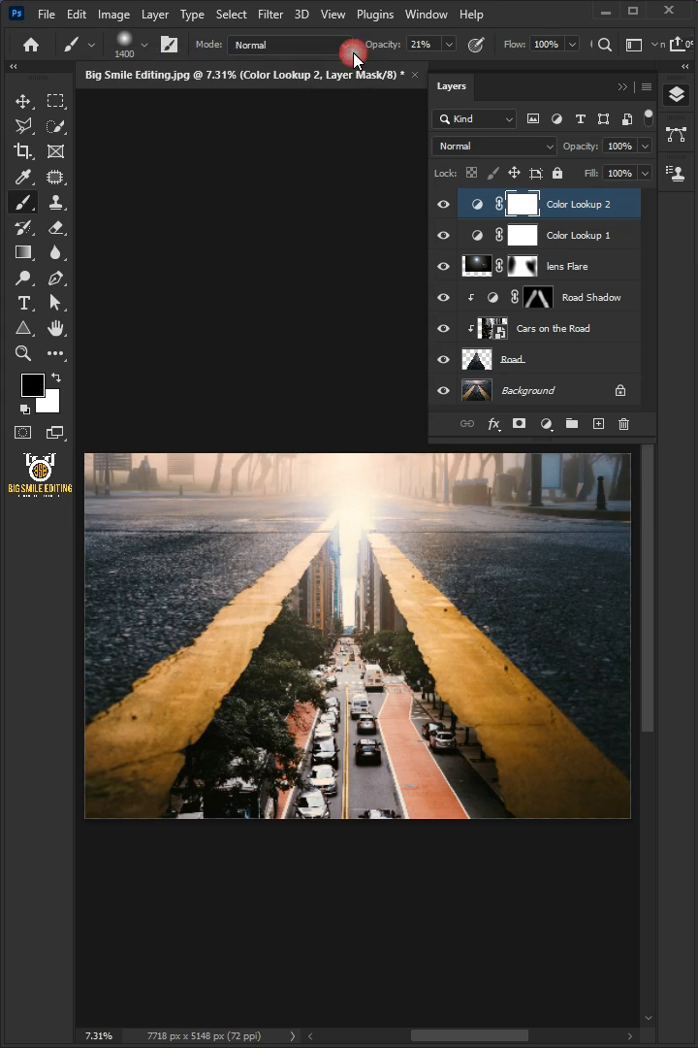